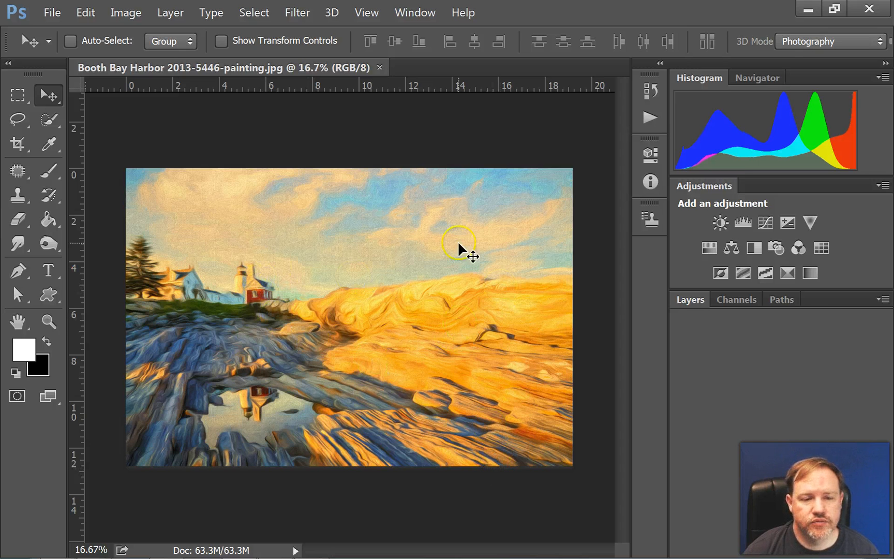
{"action": "mouse_move", "coordinate": [375, 342]}
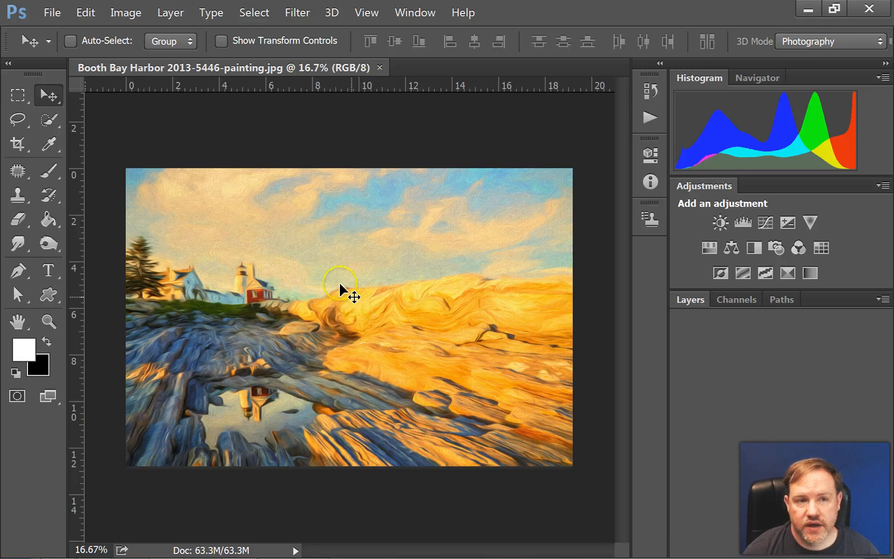
- Begin Save As from the File menu and extend the file name to end in 'painting 2'
{"action": "left_click", "coordinate": [52, 13]}
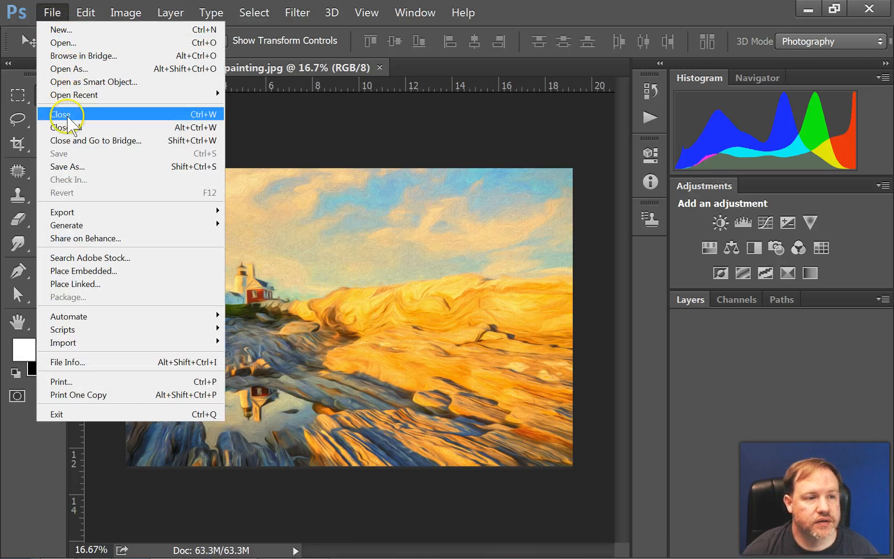
{"action": "mouse_move", "coordinate": [203, 141]}
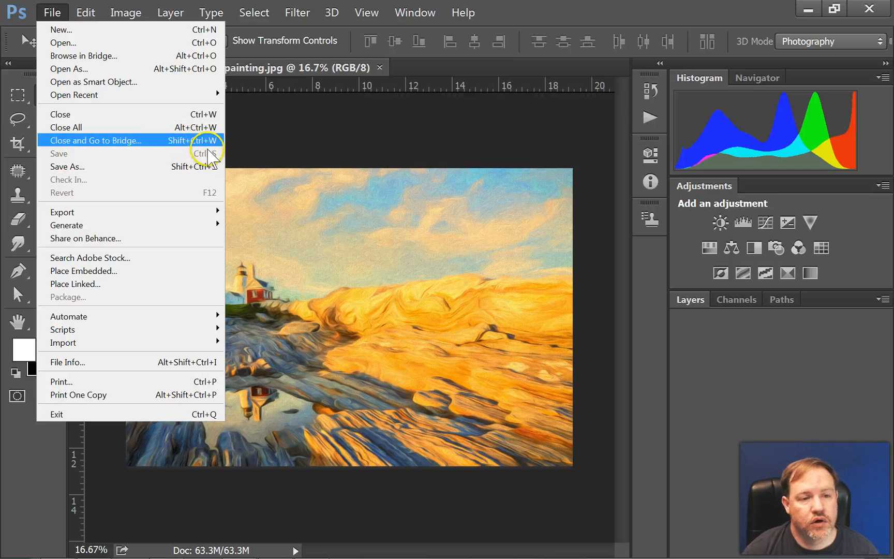
{"action": "mouse_move", "coordinate": [339, 208]}
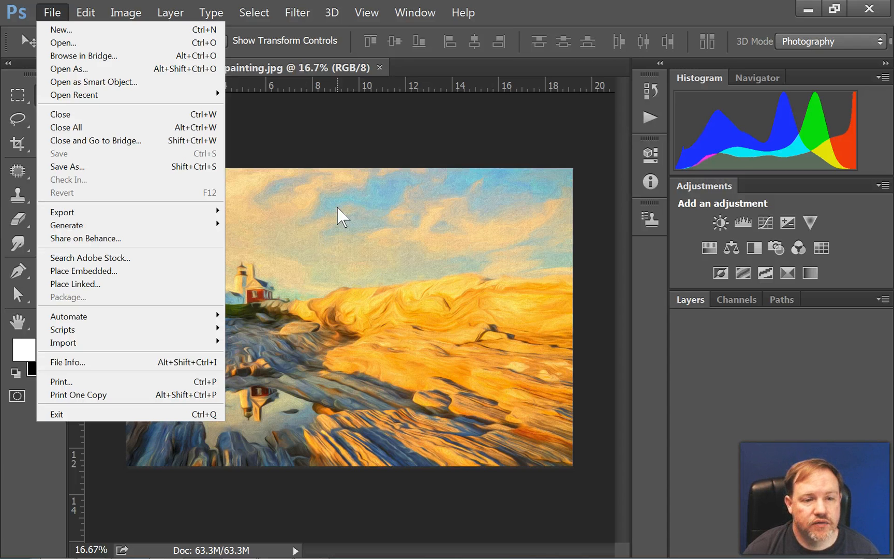
{"action": "mouse_move", "coordinate": [325, 135]}
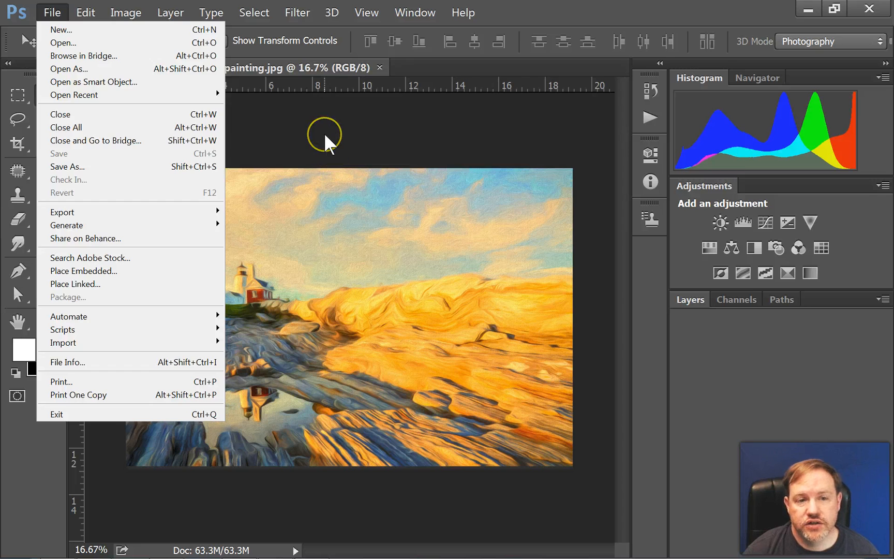
{"action": "left_click", "coordinate": [325, 137]}
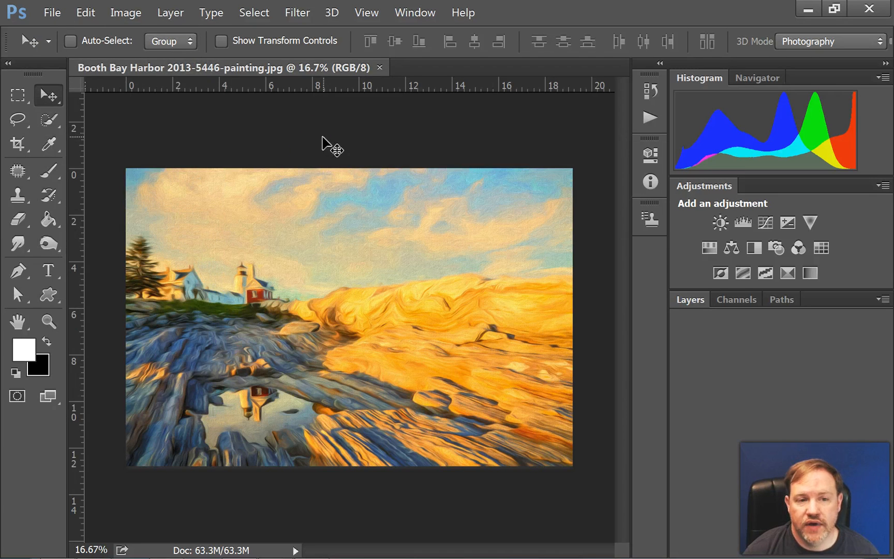
{"action": "left_click", "coordinate": [52, 13]}
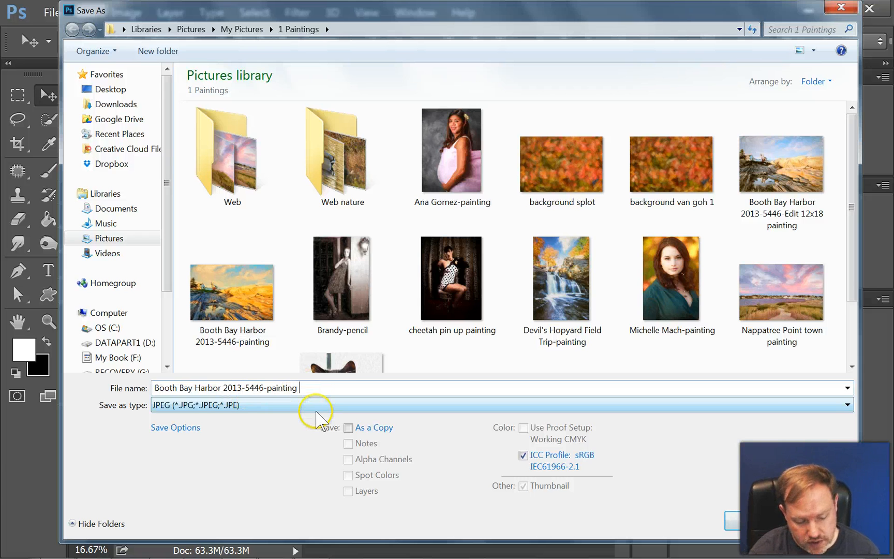
{"action": "type", "text": "2"}
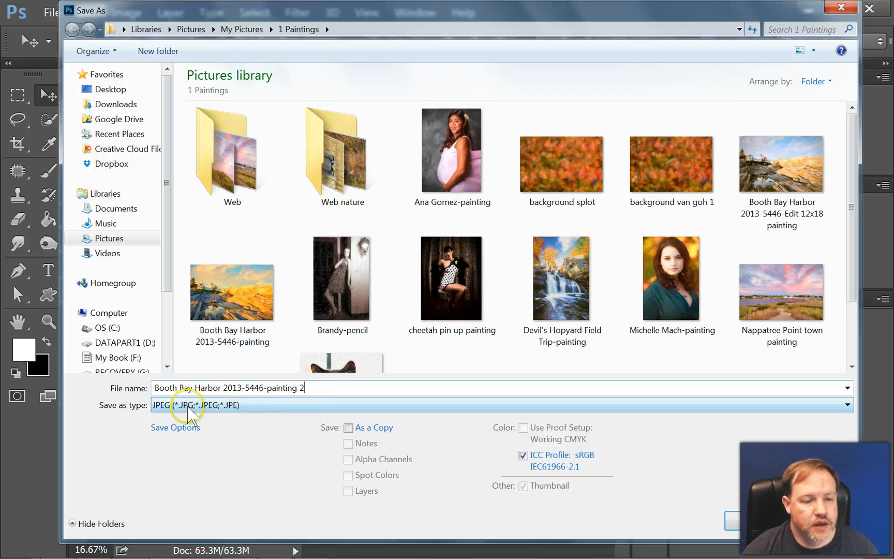
- Switch the save format from JPEG to Photoshop (*.PSD;*.PDD)
{"action": "left_click", "coordinate": [847, 405]}
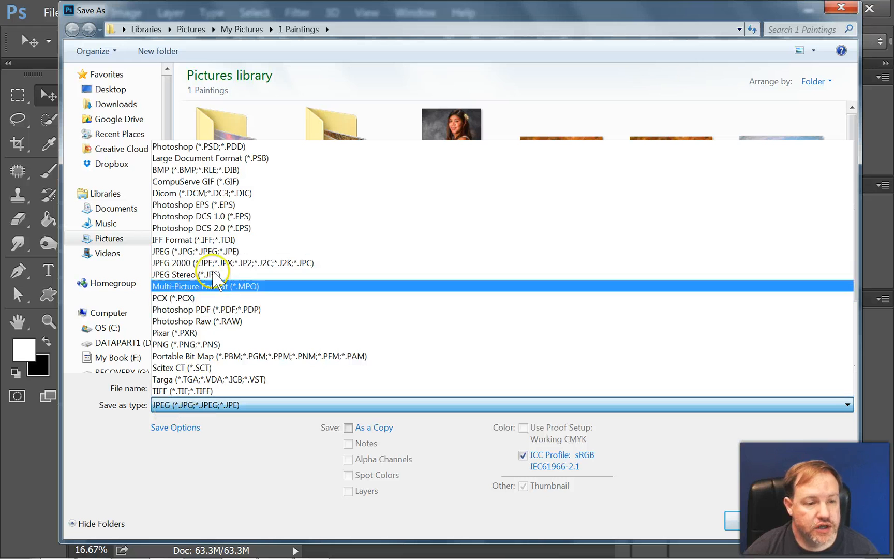
{"action": "mouse_move", "coordinate": [188, 345]}
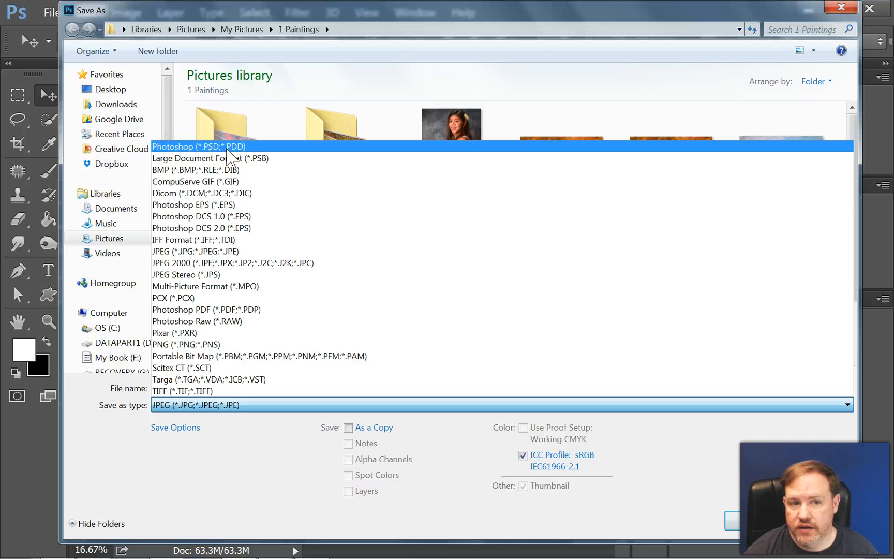
{"action": "left_click", "coordinate": [199, 147]}
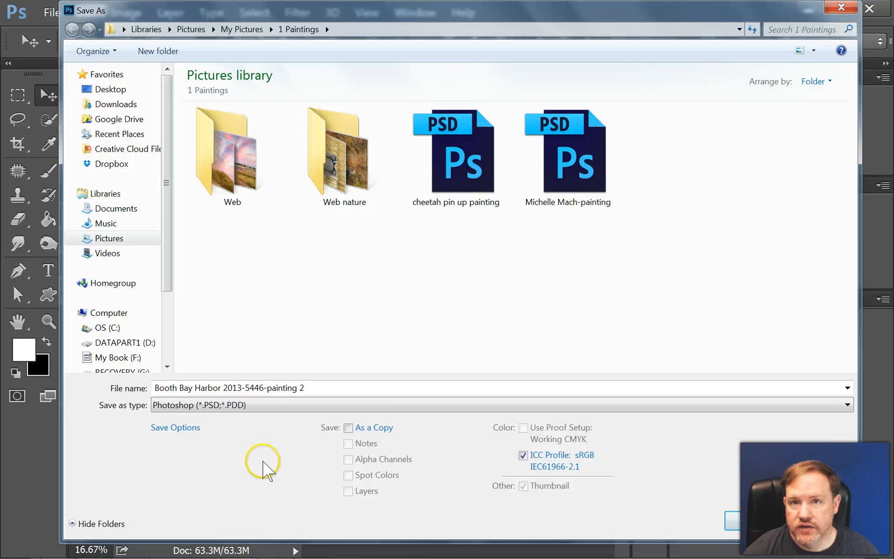
- Navigate into the Web nature folder and save the 'painting 2' PSD copy there
{"action": "left_click", "coordinate": [232, 151]}
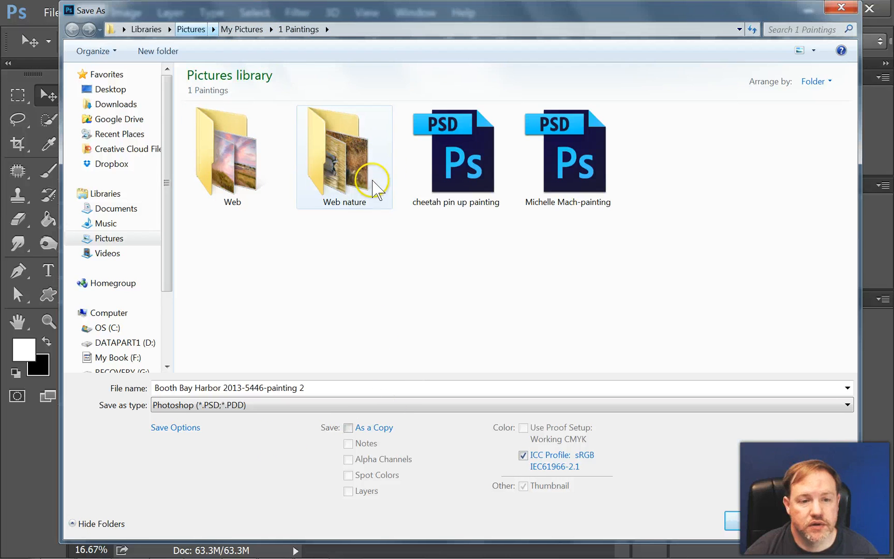
{"action": "double_click", "coordinate": [344, 151]}
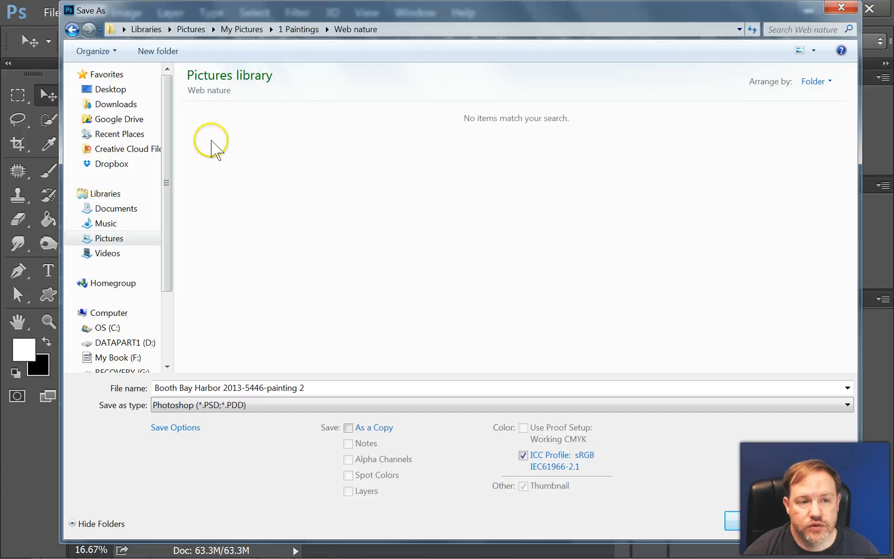
{"action": "mouse_move", "coordinate": [752, 525]}
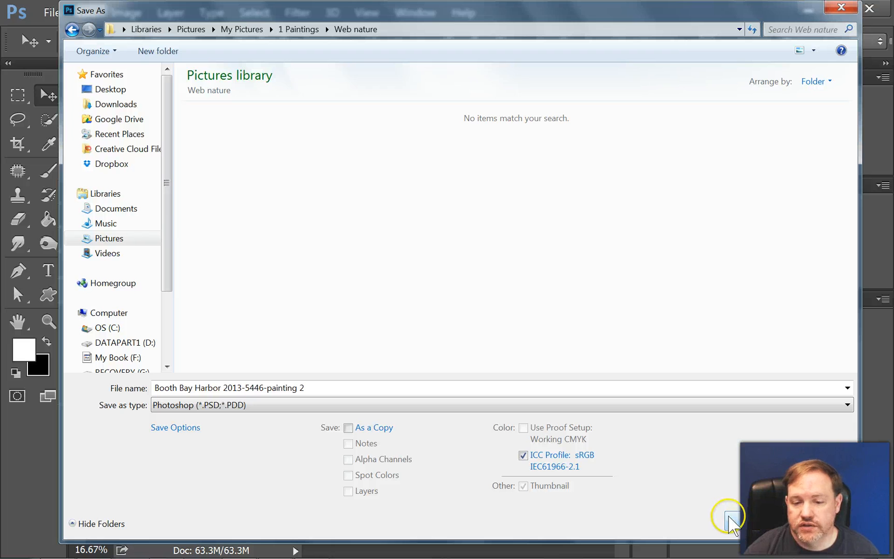
{"action": "mouse_move", "coordinate": [679, 530]}
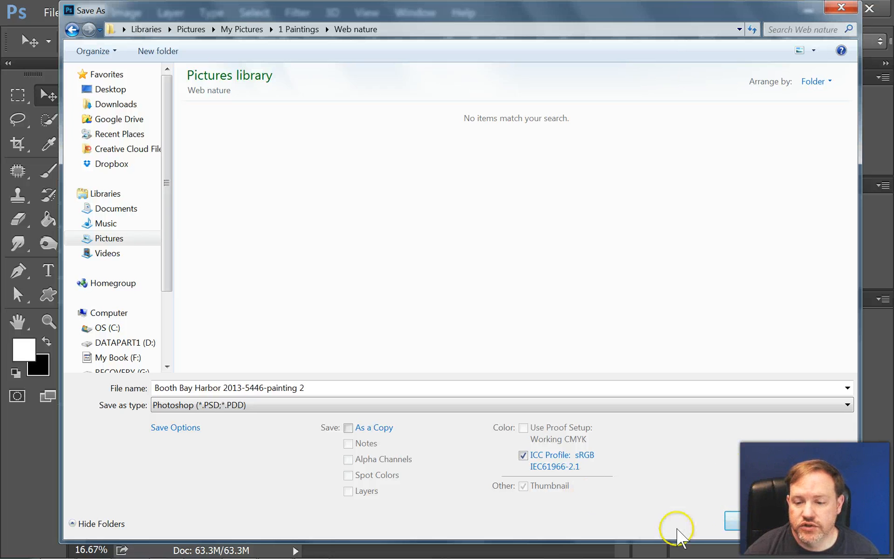
{"action": "left_click", "coordinate": [733, 520]}
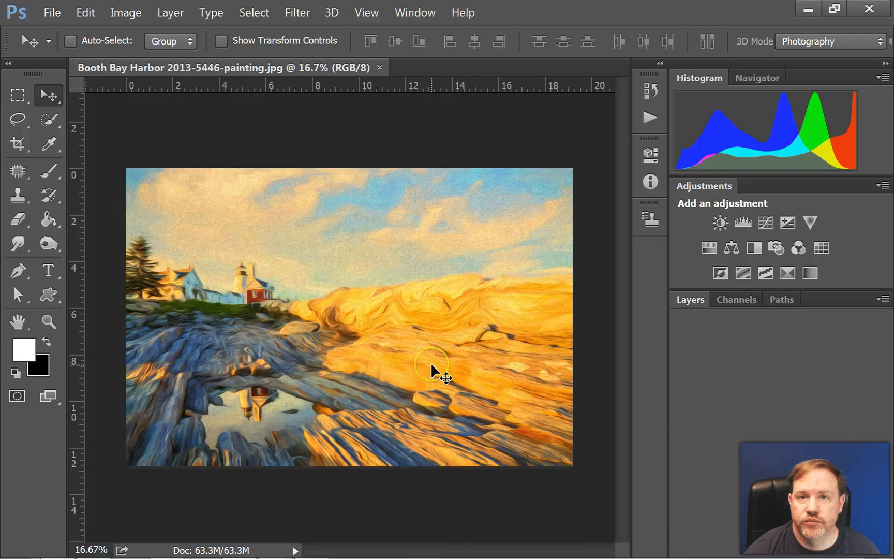